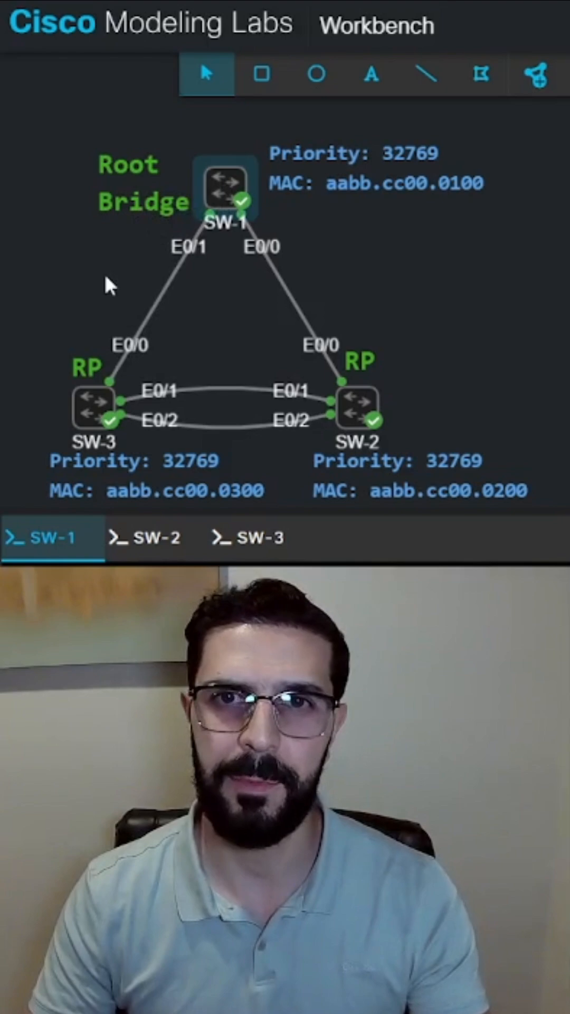
pyautogui.moveTo(132, 217)
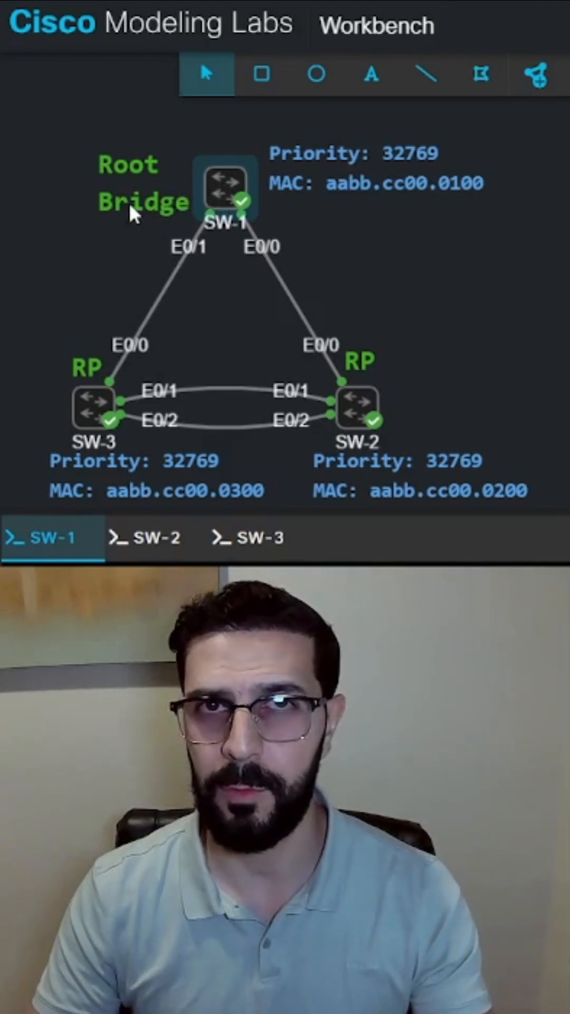
pyautogui.moveTo(285, 402)
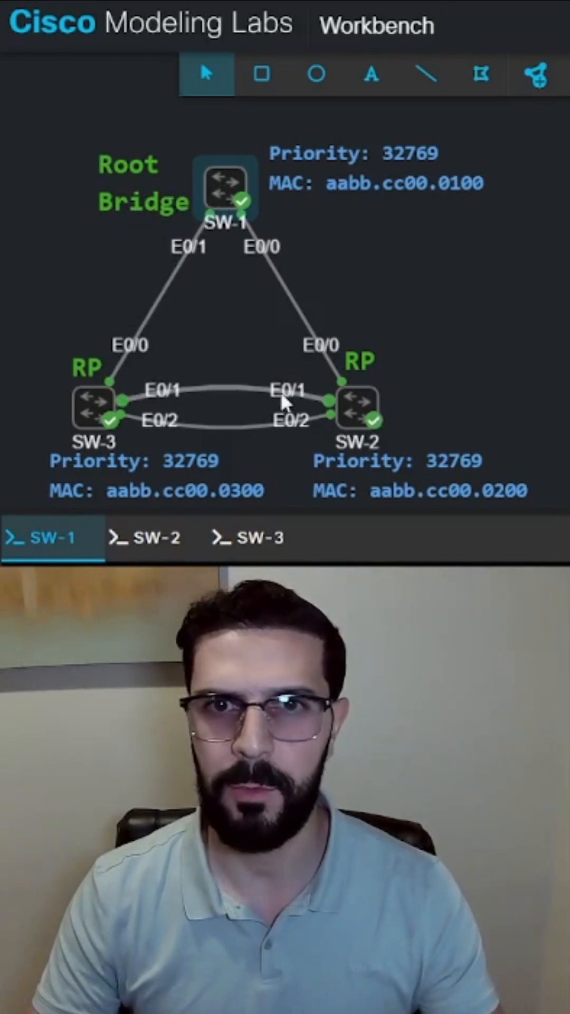
pyautogui.moveTo(88, 382)
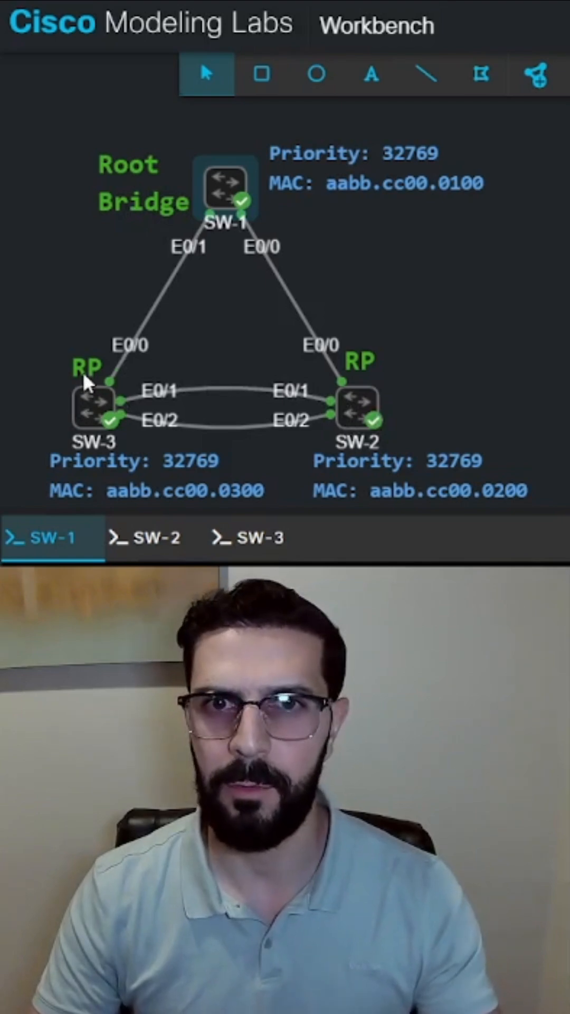
pyautogui.moveTo(257, 369)
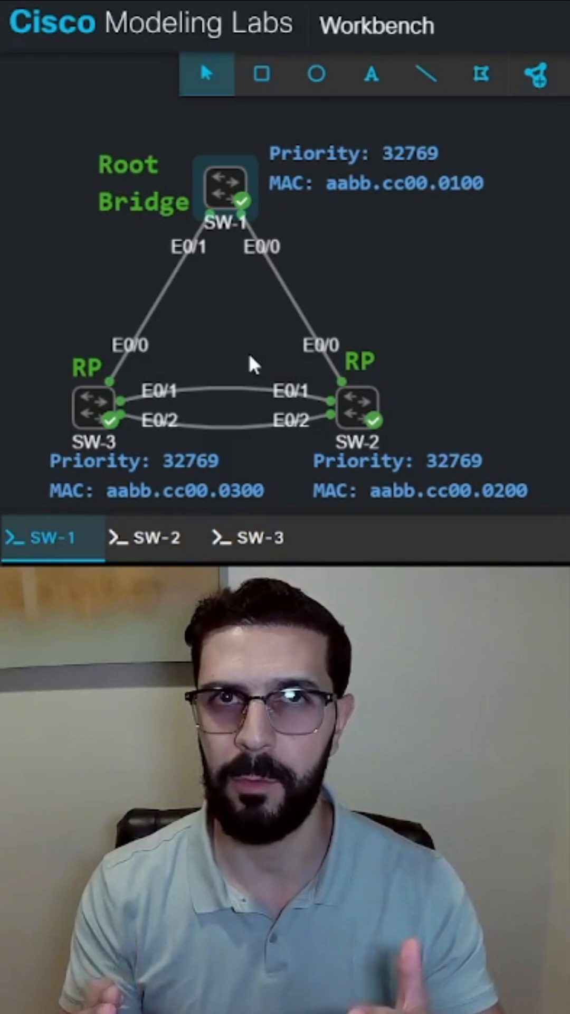
pyautogui.moveTo(266, 279)
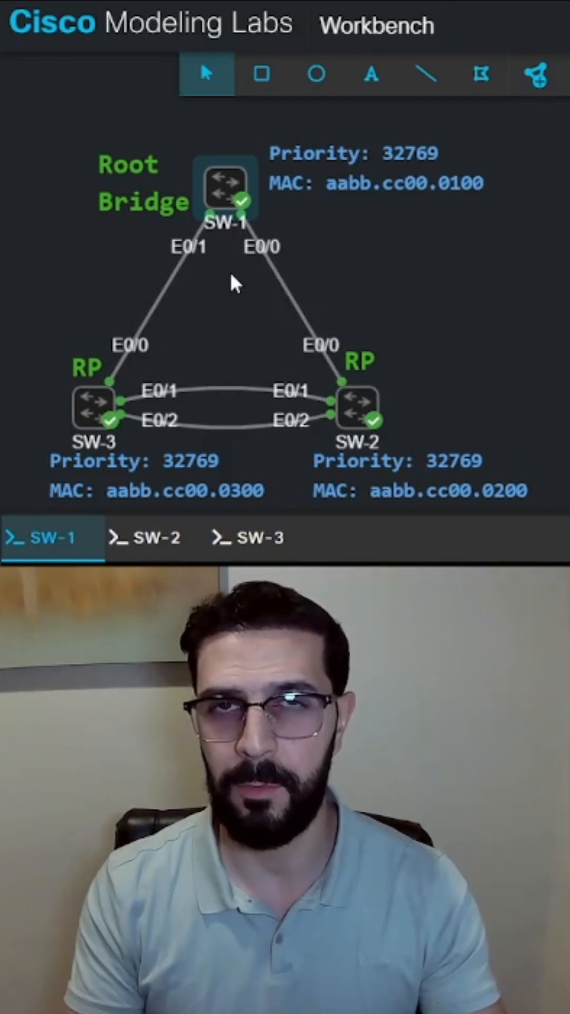
pyautogui.moveTo(279, 276)
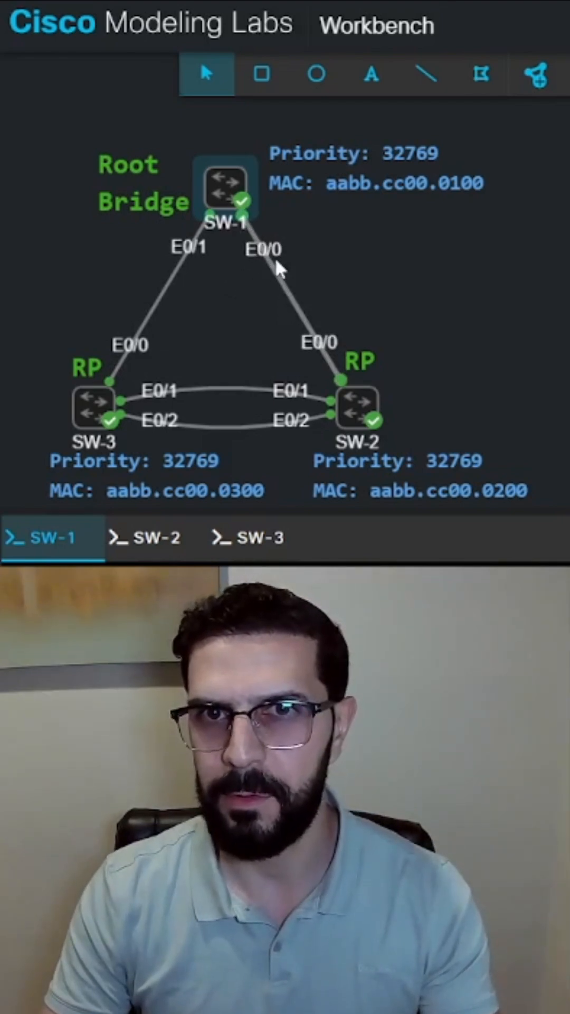
pyautogui.moveTo(226, 259)
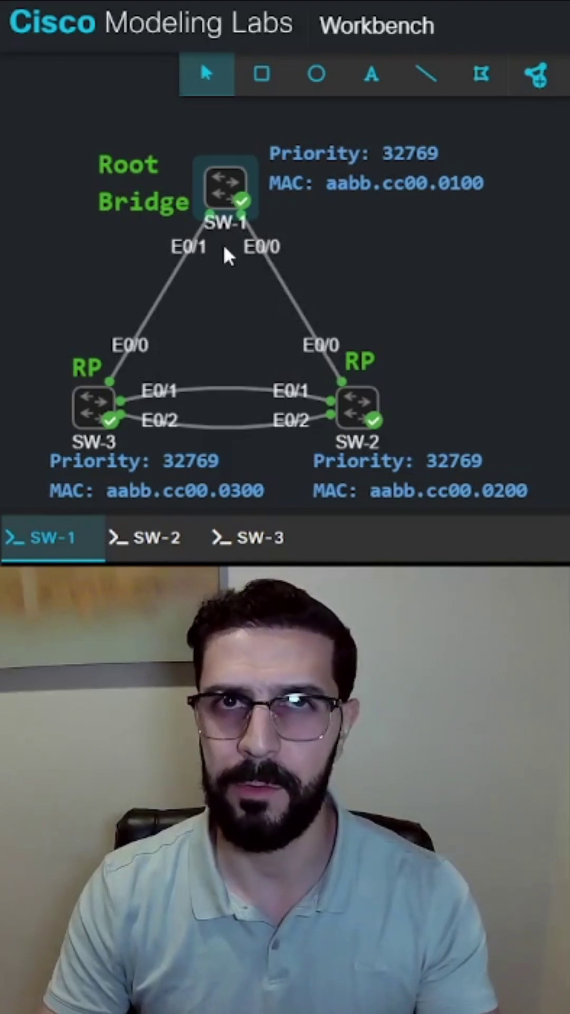
pyautogui.moveTo(234, 405)
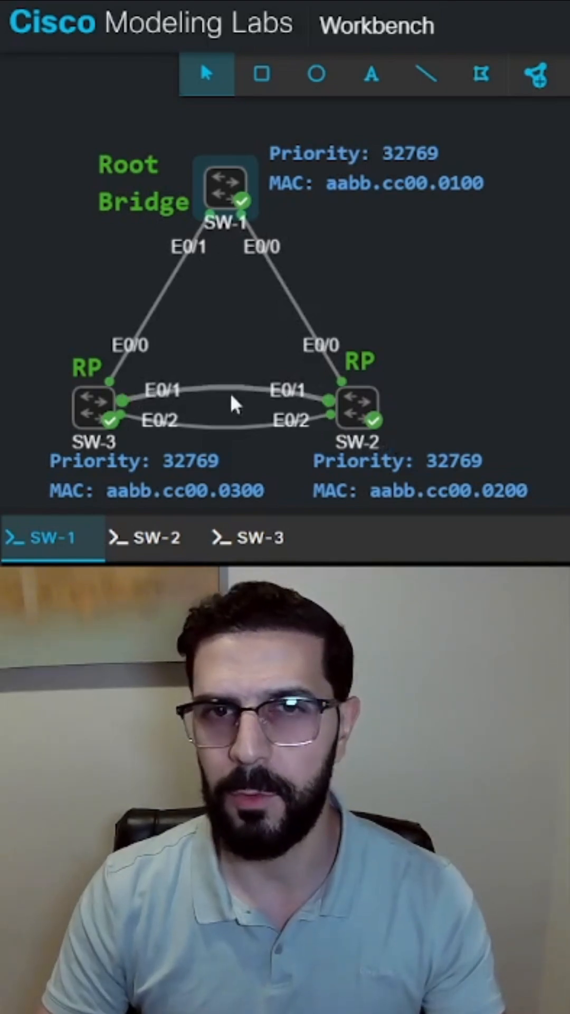
pyautogui.moveTo(288, 356)
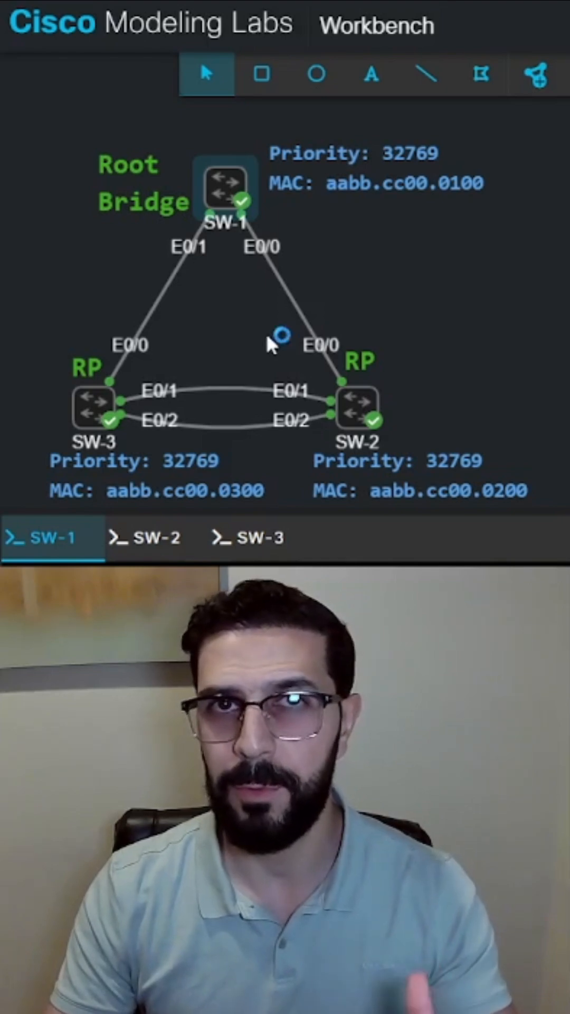
pyautogui.moveTo(262, 268)
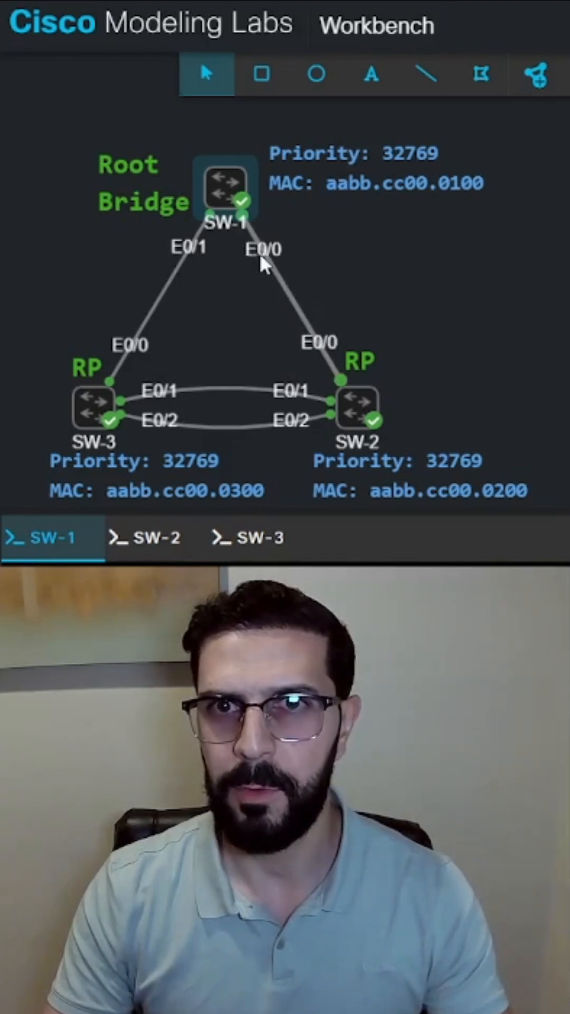
pyautogui.moveTo(223, 276)
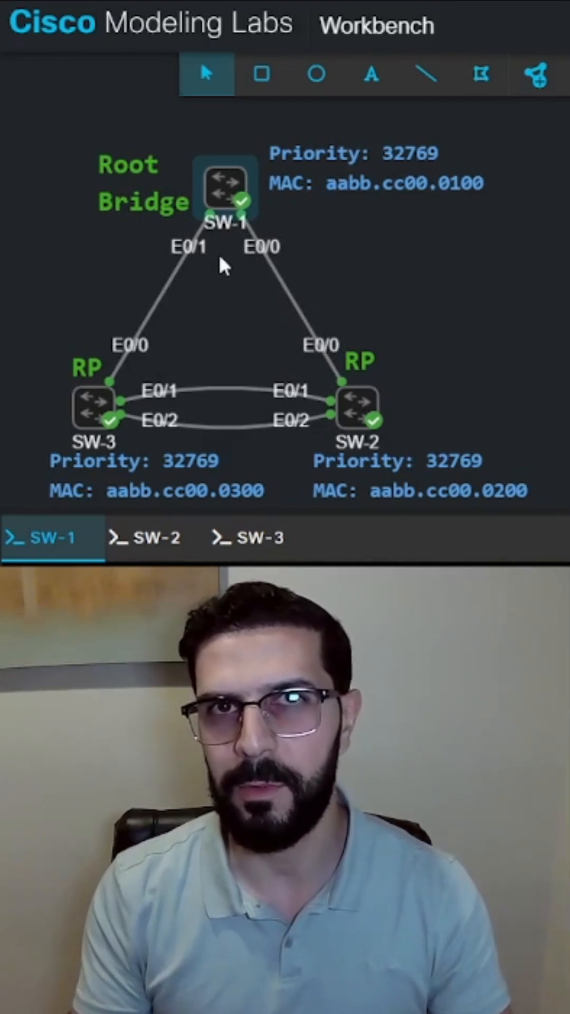
pyautogui.moveTo(290, 277)
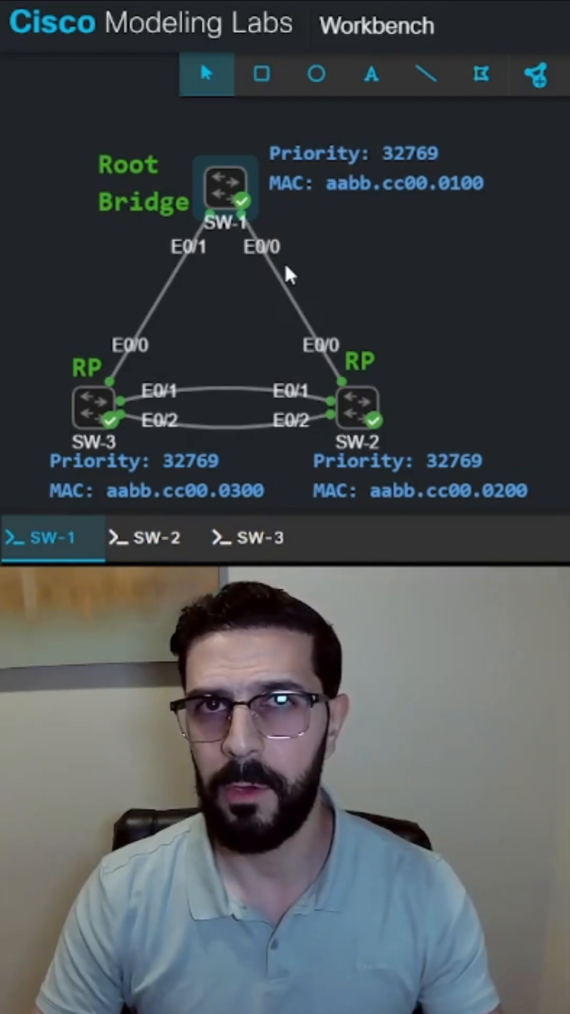
pyautogui.moveTo(222, 279)
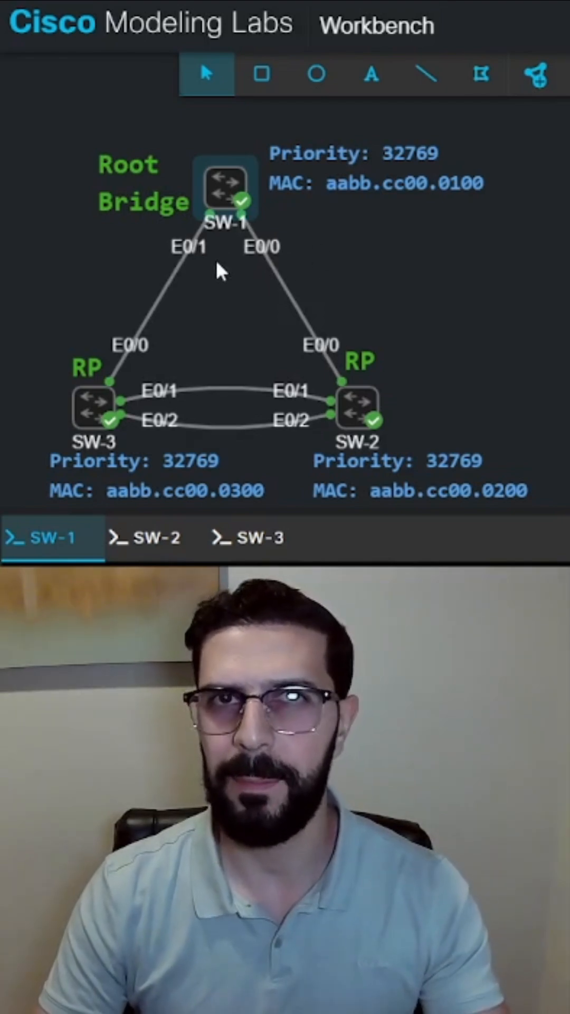
pyautogui.moveTo(233, 295)
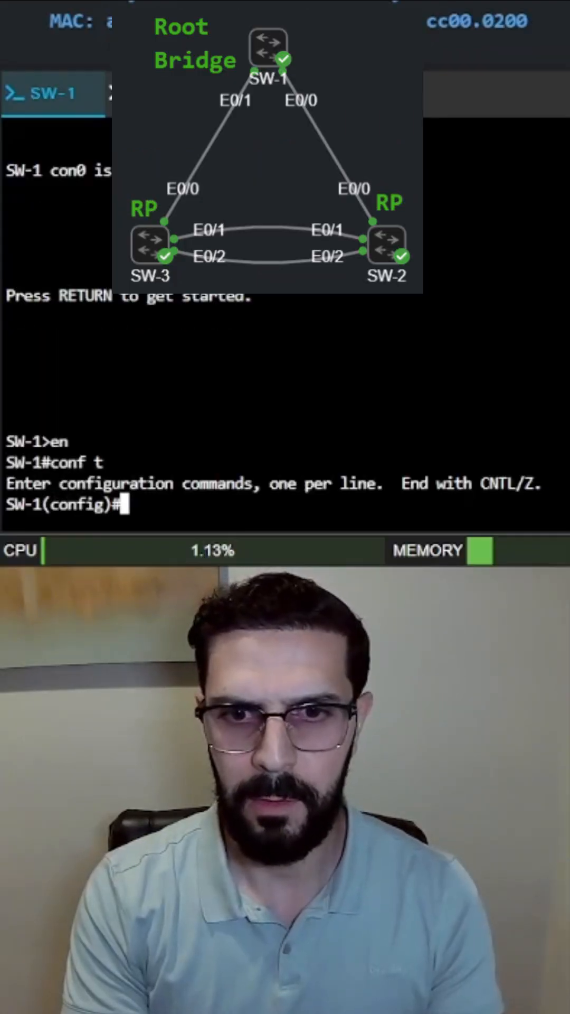
# Step: Apply 'spanning-tree guard root' to interface Ethernet0/0 on SW-1
pyautogui.write('inter e0/0')
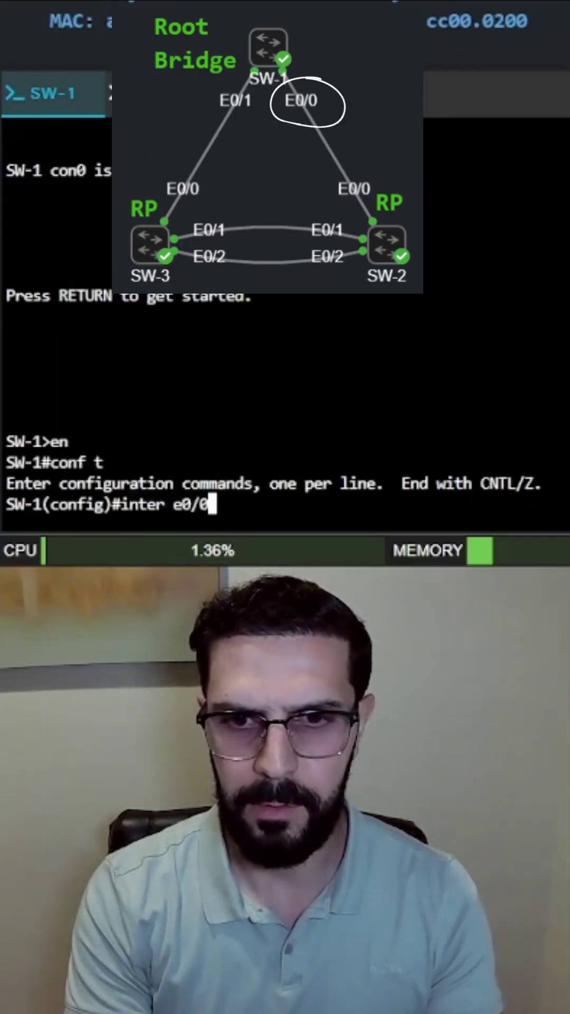
pyautogui.write('spanning-tree')
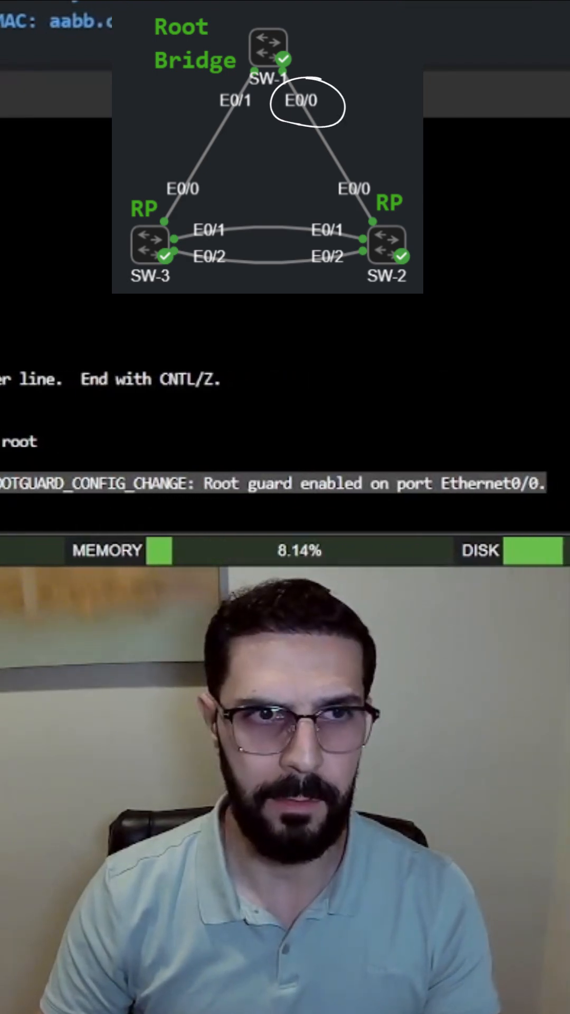
pyautogui.click(153, 93)
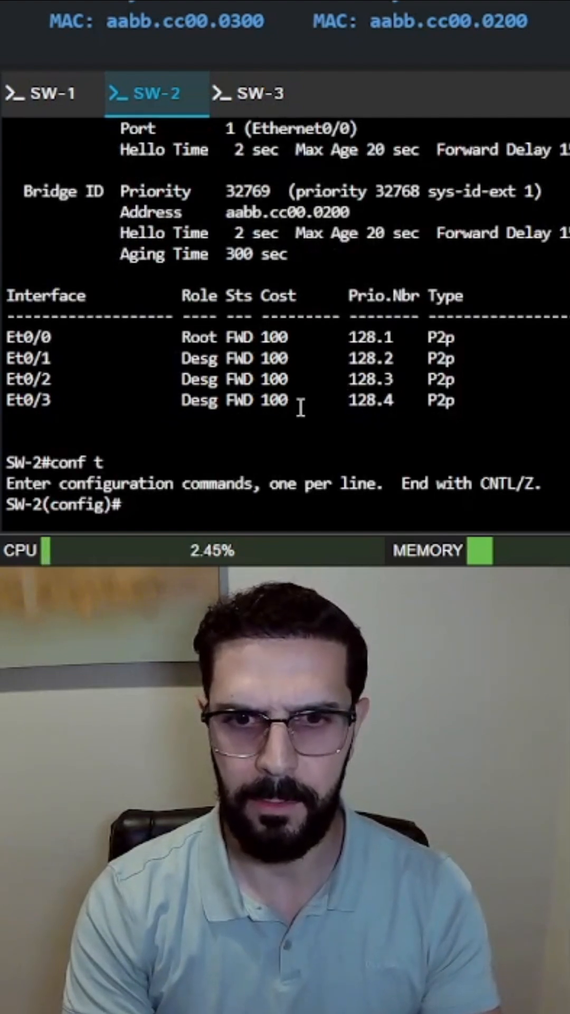
# Step: Configure 'spanning-tree vlan 1 root primary' on SW-2 to claim root
pyautogui.write('spanning-tree vlan 1')
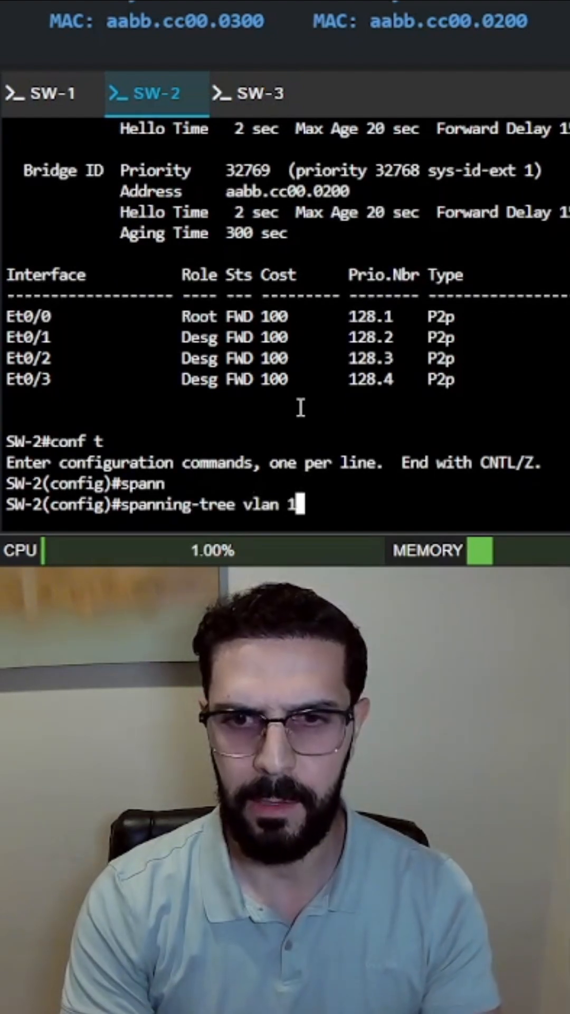
pyautogui.write('root')
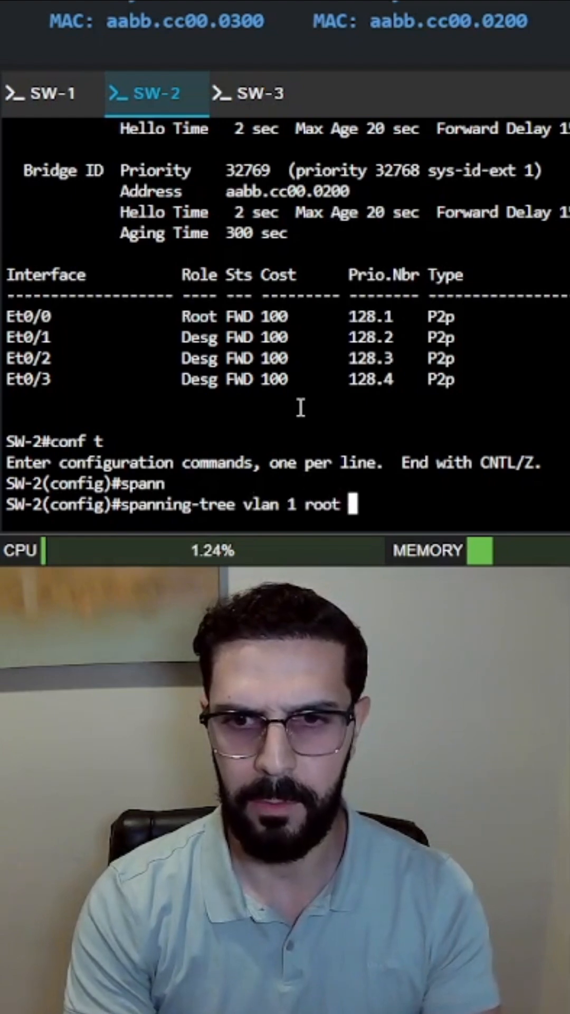
pyautogui.write('primary')
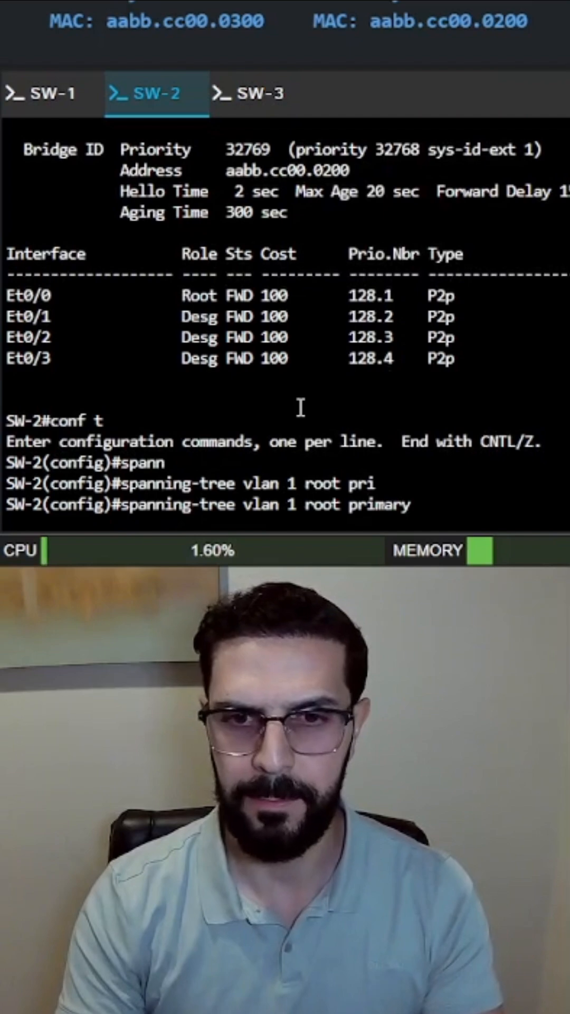
pyautogui.click(42, 95)
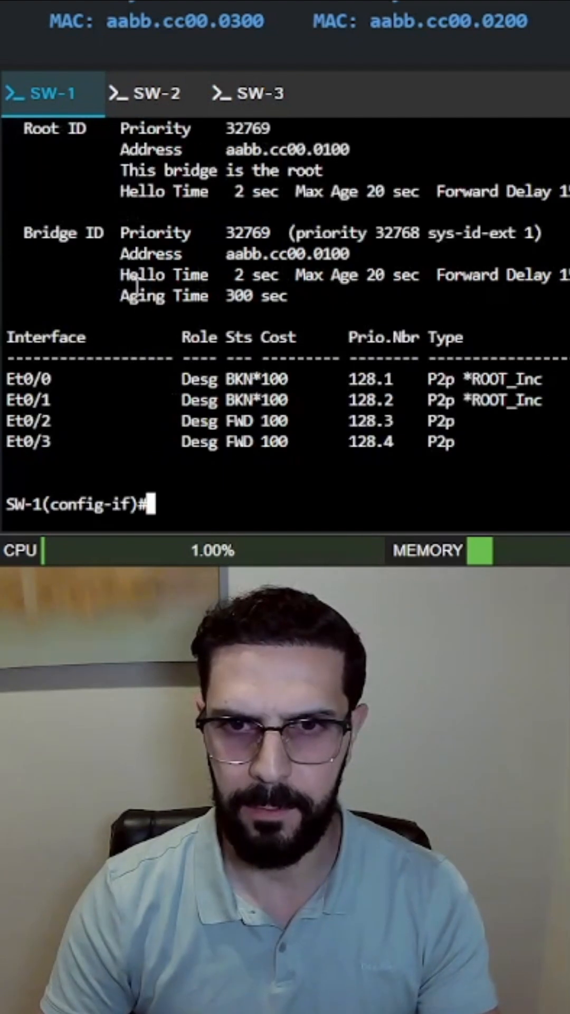
pyautogui.moveTo(7, 397)
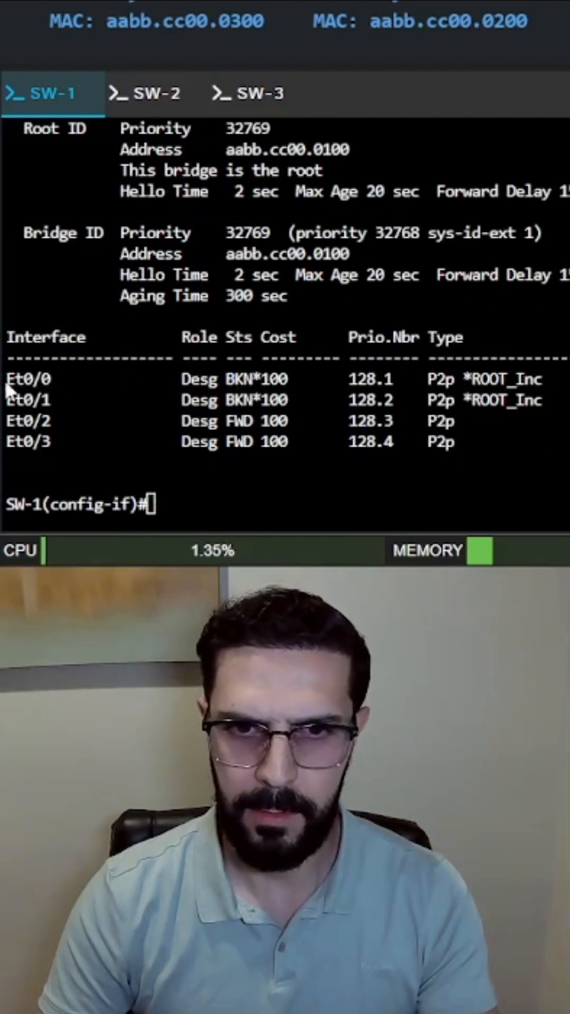